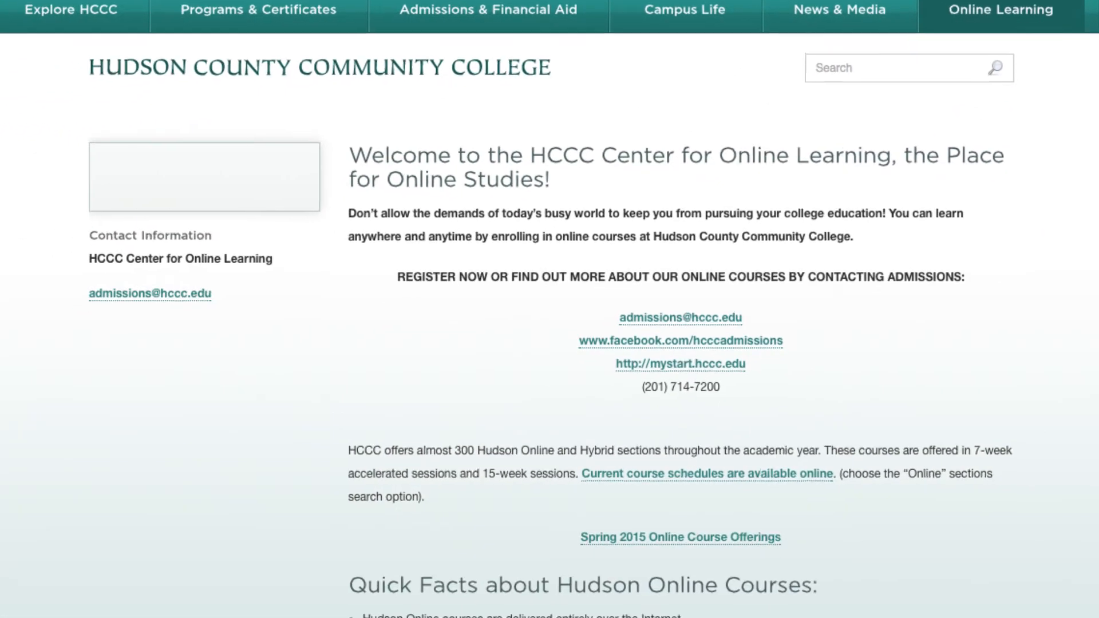
# - Scroll the HCCC course list to reach the Medical Terminology Hybrid course announcements
pyautogui.scroll(-3)
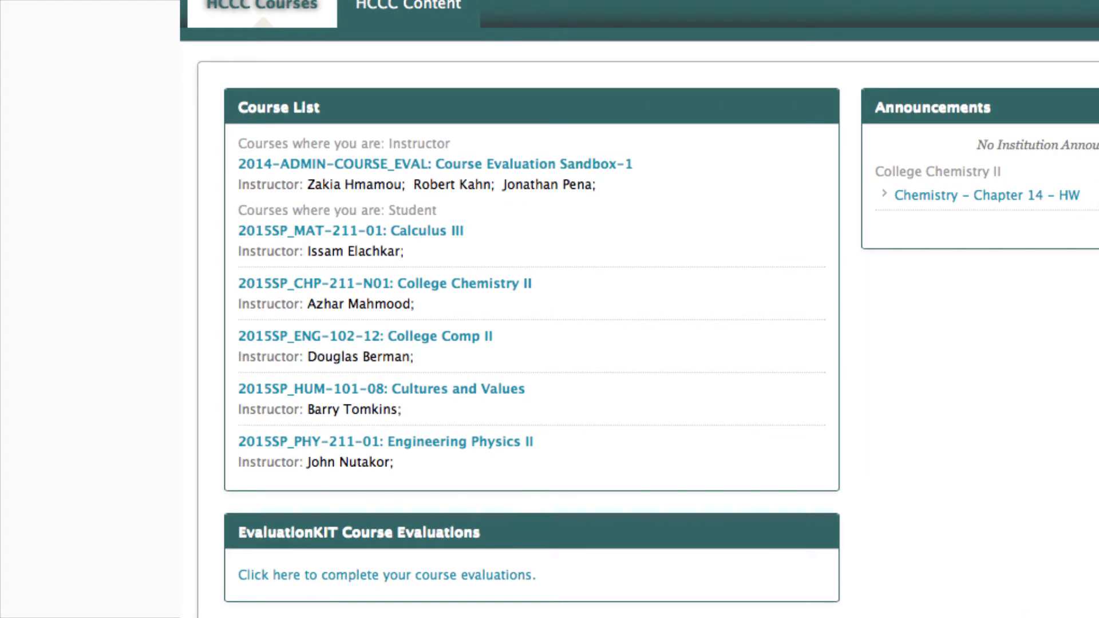
pyautogui.scroll(-3)
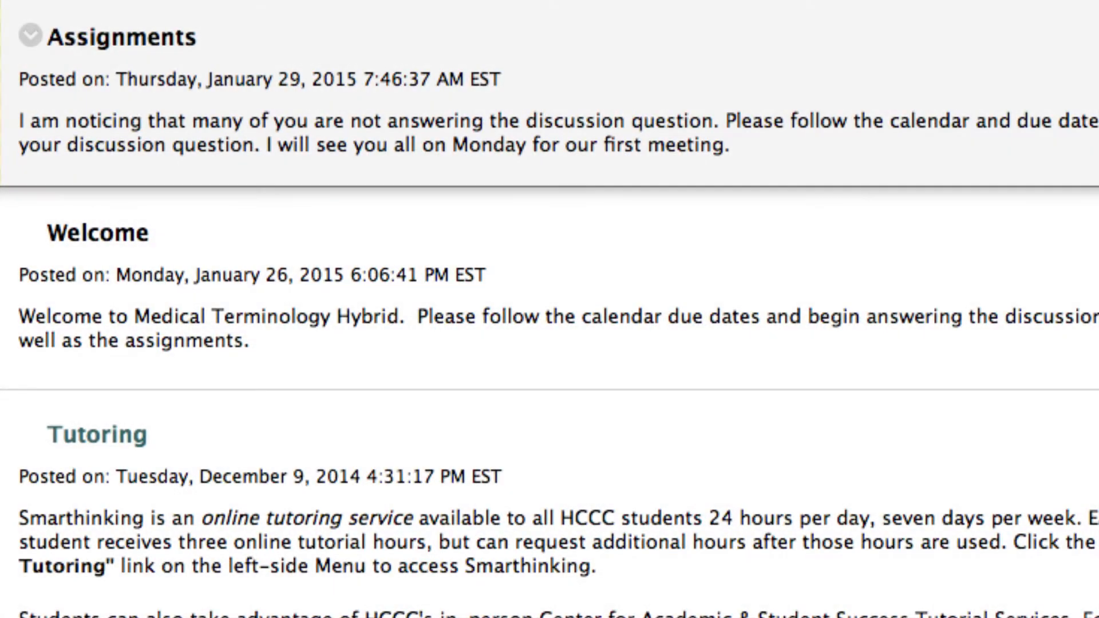
# - Read the announcements down to the Spring 2015 unit calendar, then go to Getting Started
pyautogui.scroll(-3)
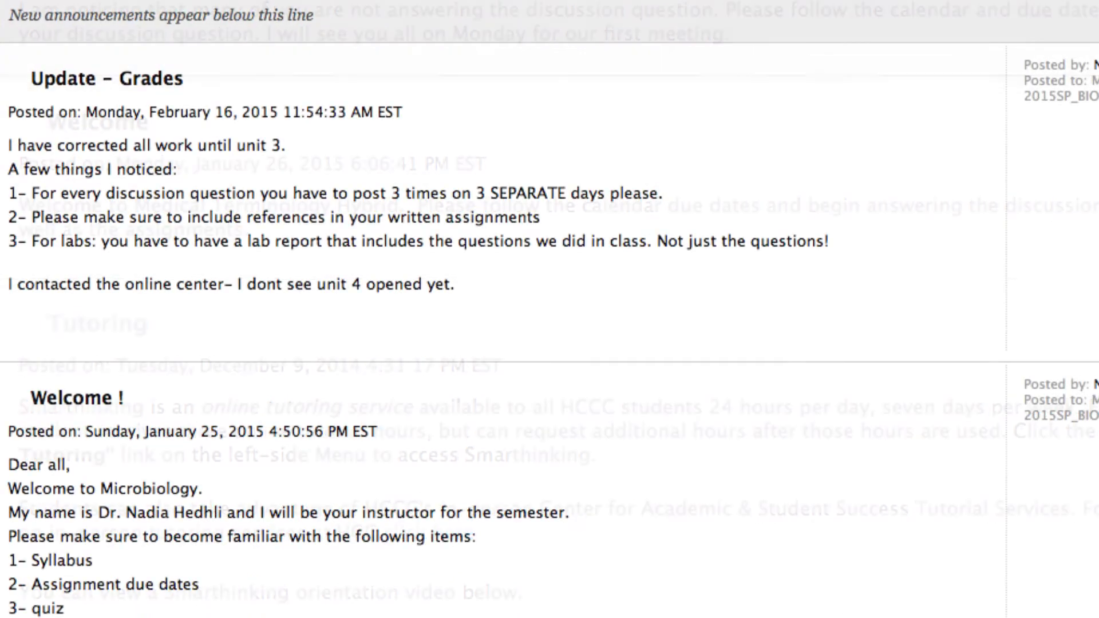
pyautogui.scroll(-3)
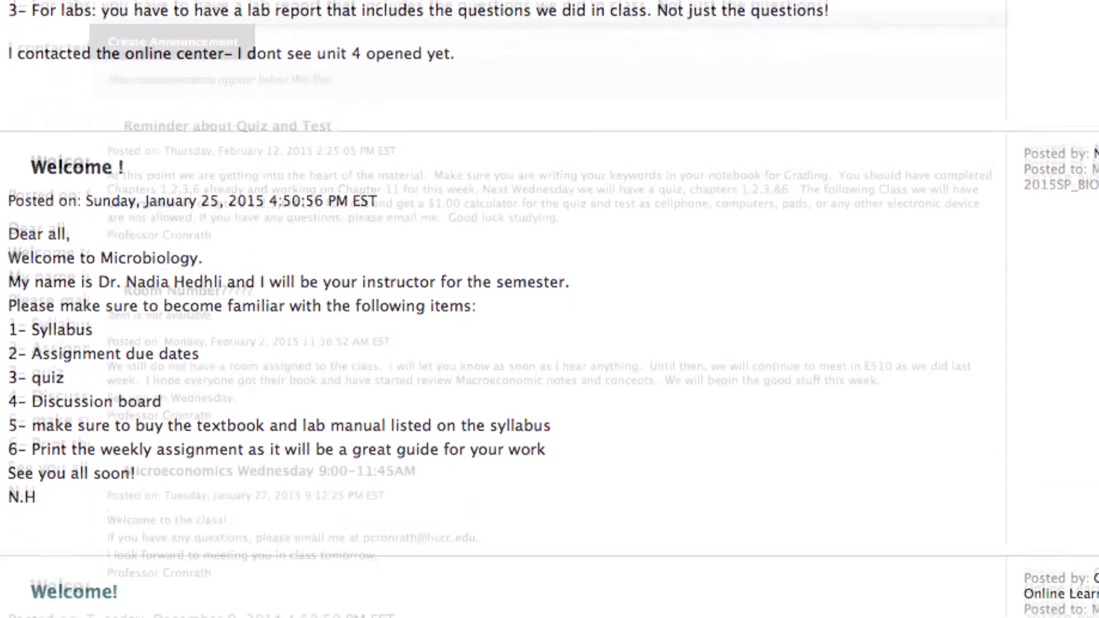
pyautogui.scroll(-3)
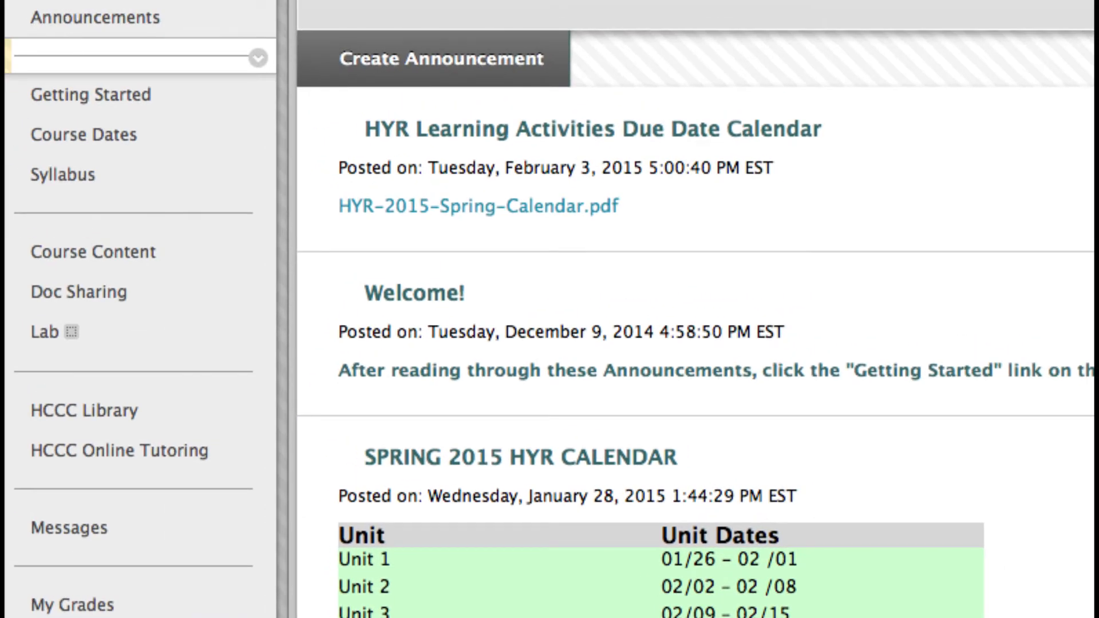
pyautogui.click(90, 94)
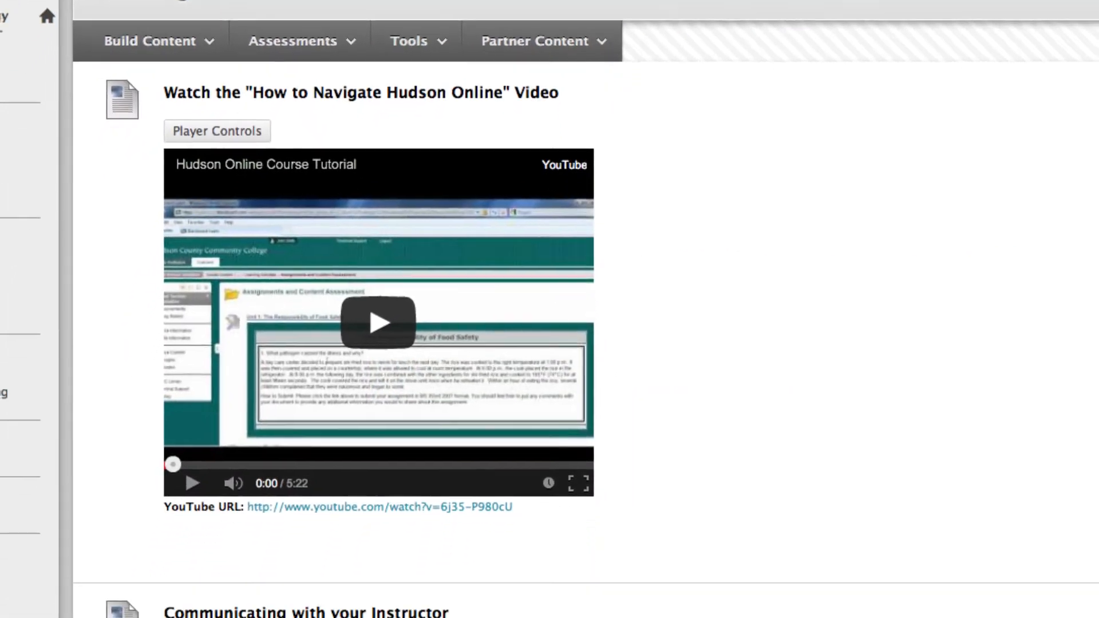
pyautogui.scroll(-3)
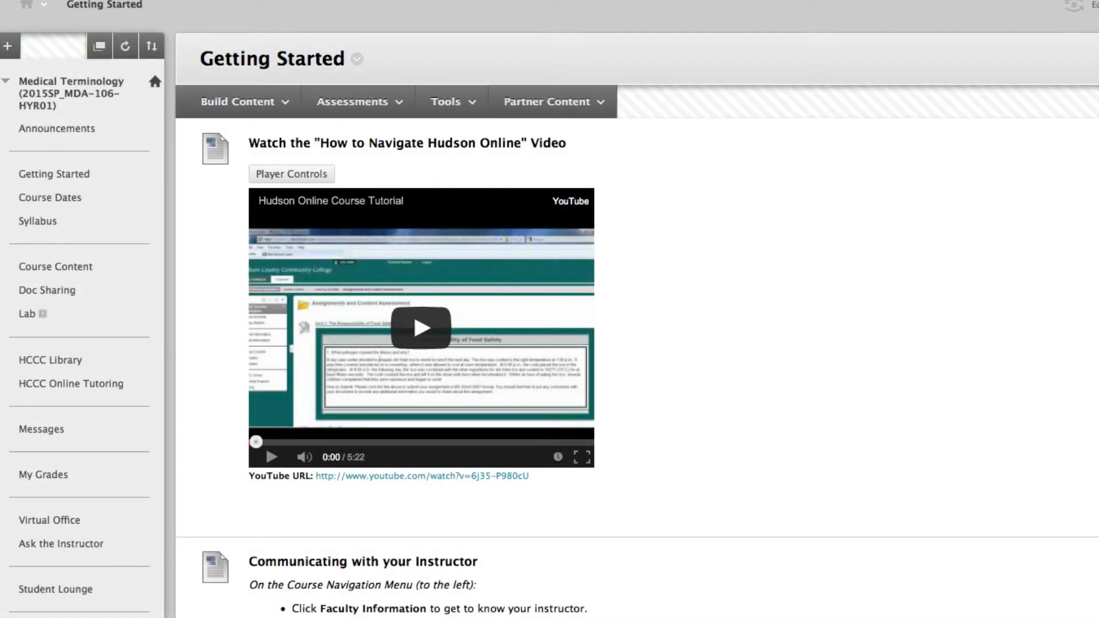
pyautogui.scroll(-3)
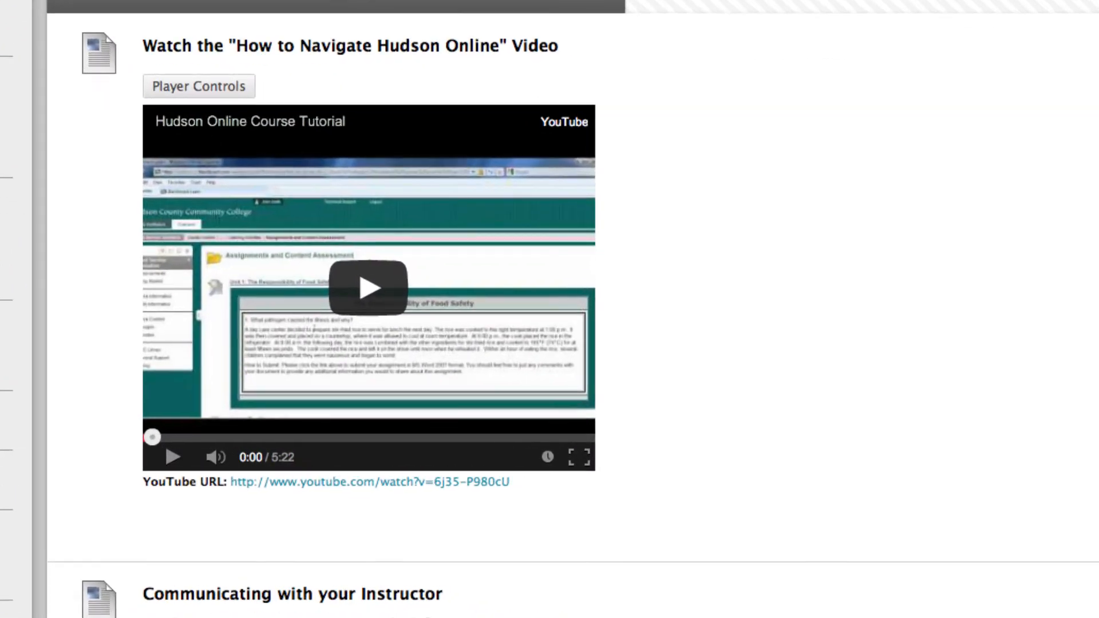
pyautogui.scroll(-3)
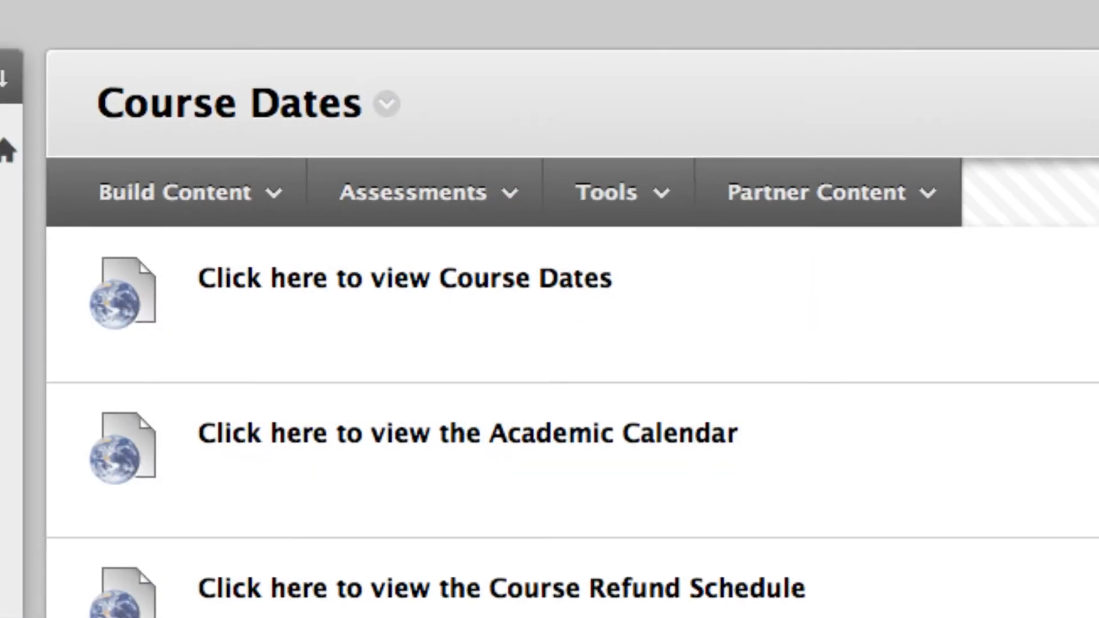
# - Scroll through the course dates, academic calendar and refund schedule links
pyautogui.scroll(-3)
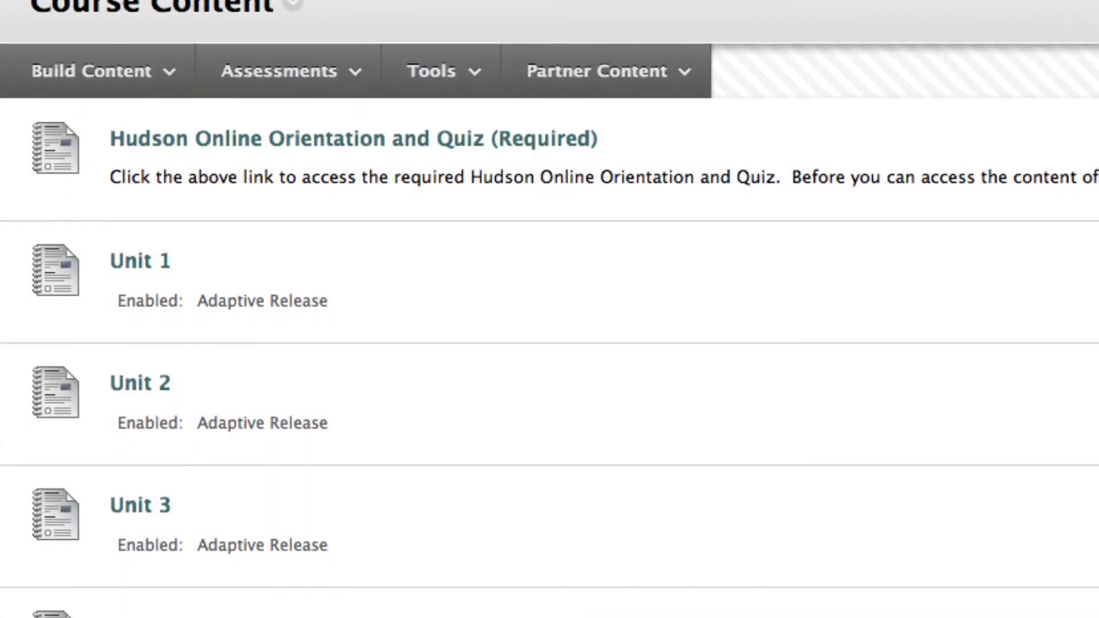
# - Scroll through the course units and the Unit 3 overview before returning to Getting Started
pyautogui.scroll(-3)
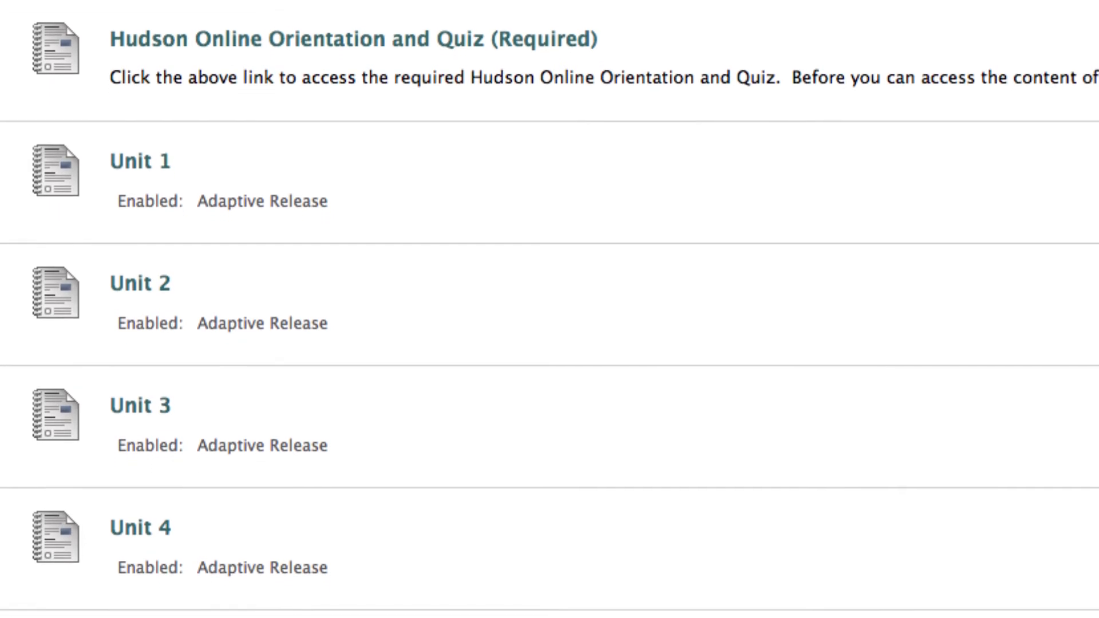
pyautogui.scroll(-3)
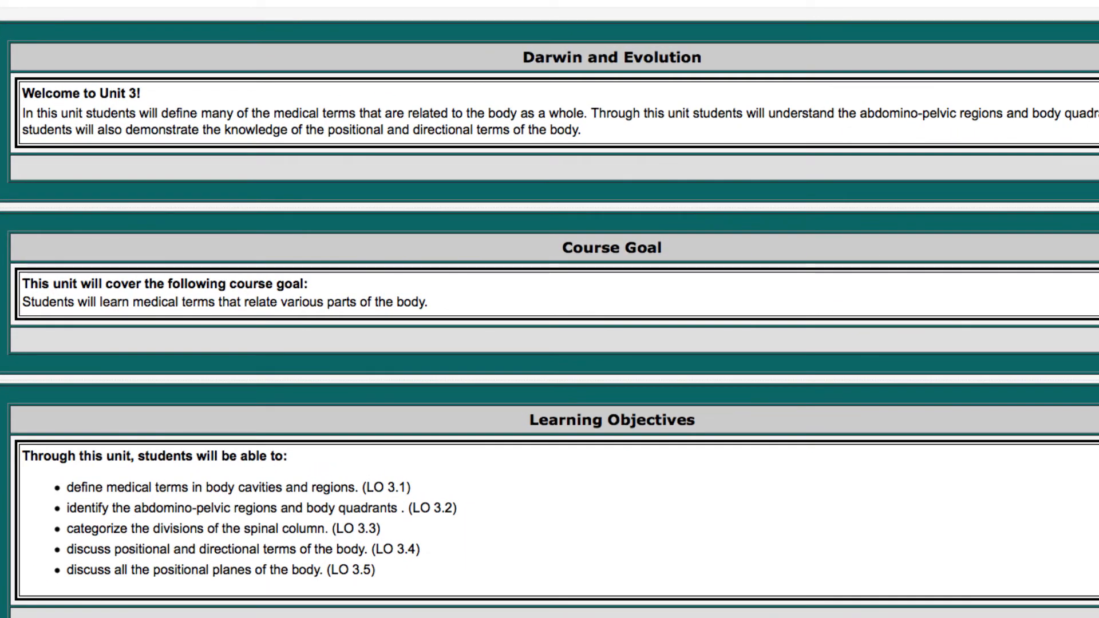
pyautogui.scroll(-3)
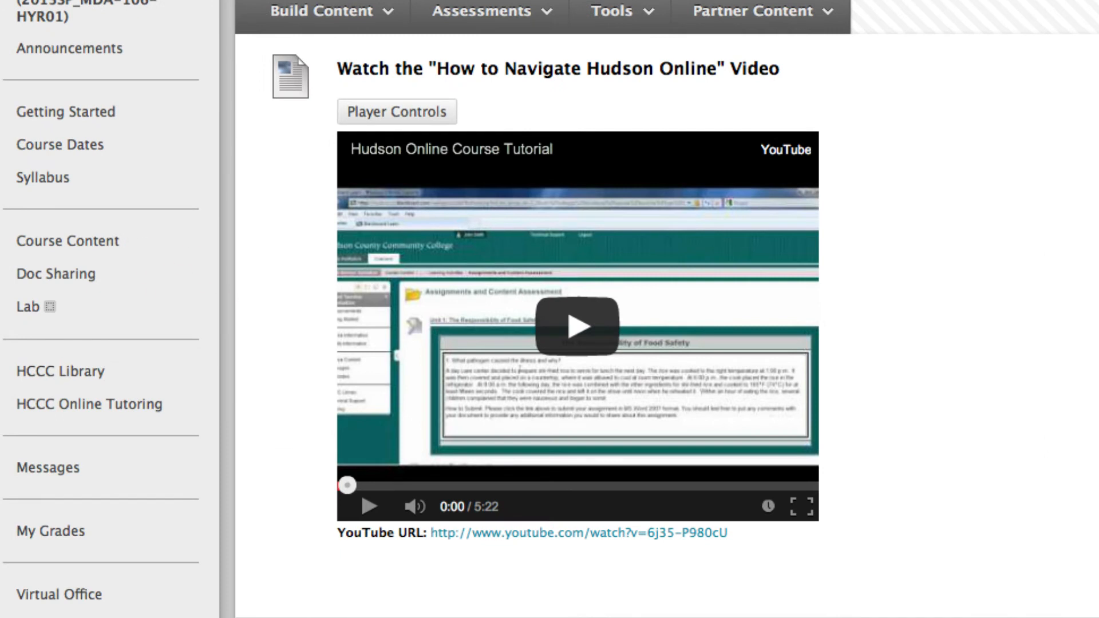
# - Open Course Content and scroll through Unit 3 down to its Learning Activities folder
pyautogui.click(68, 241)
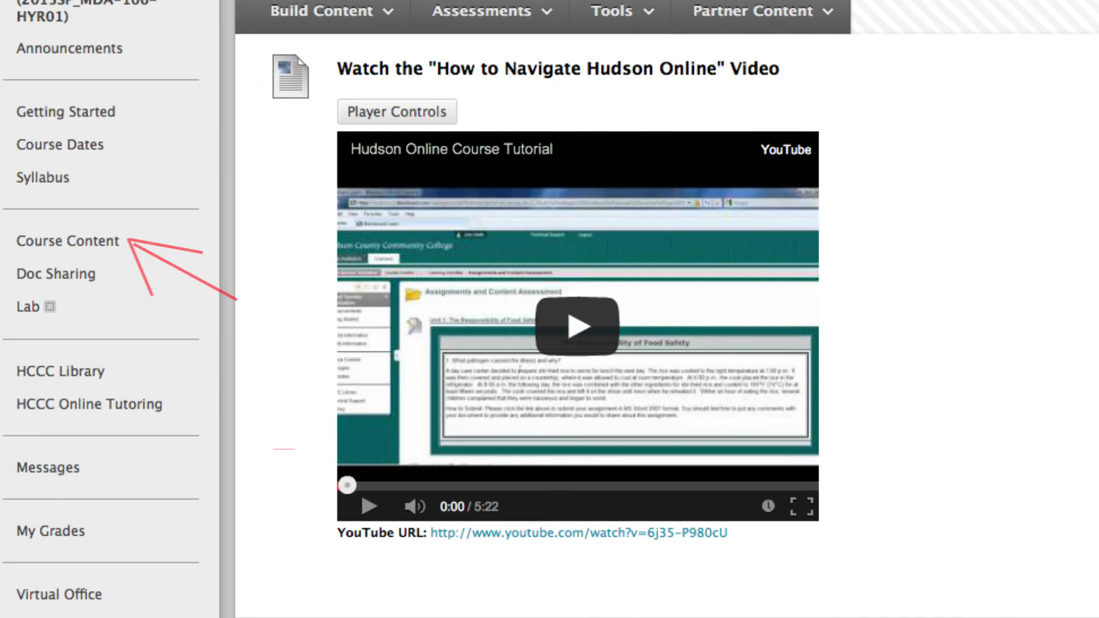
pyautogui.click(67, 241)
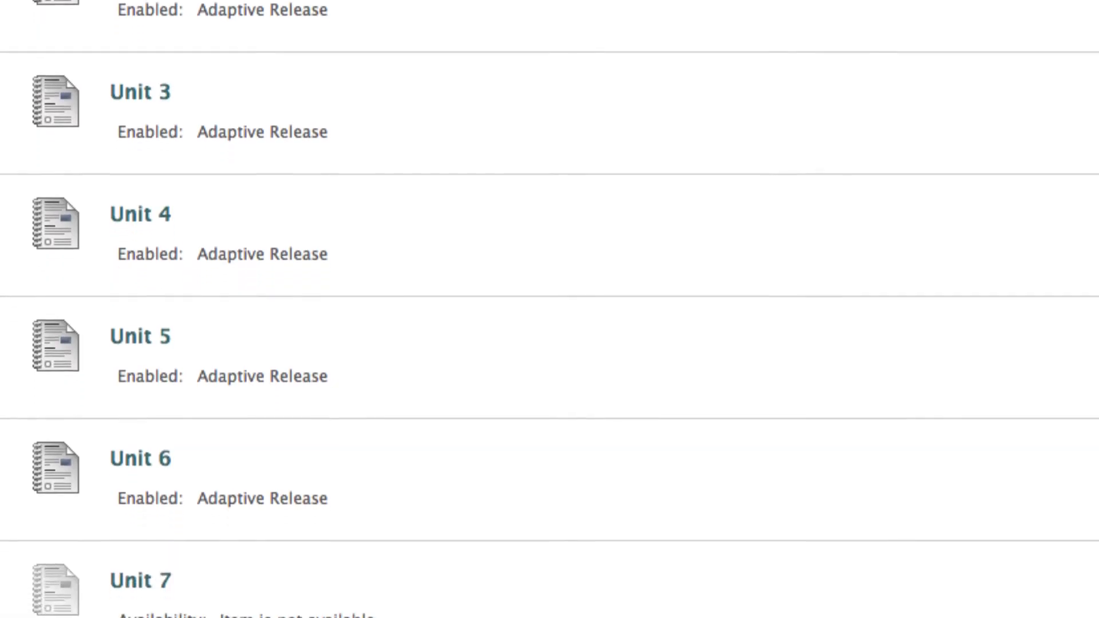
pyautogui.scroll(-3)
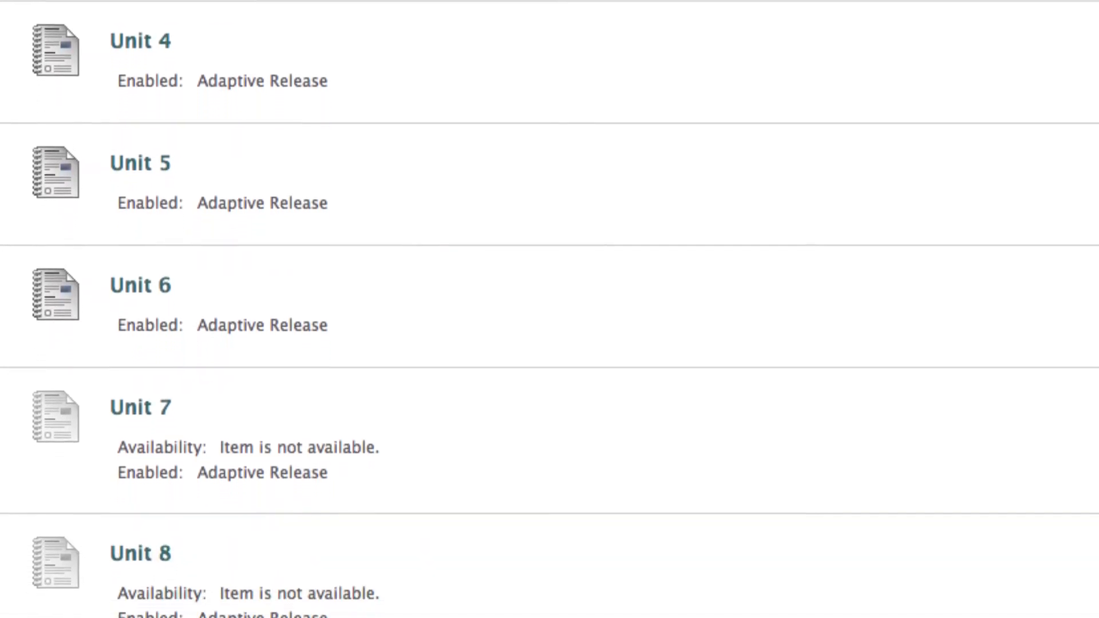
pyautogui.scroll(-3)
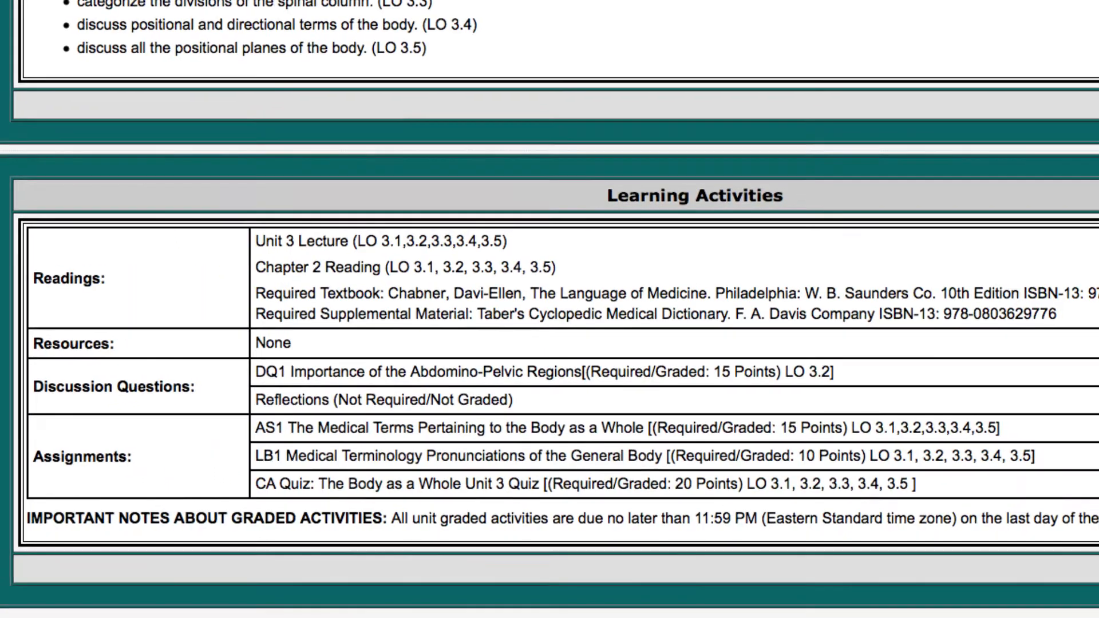
pyautogui.scroll(-3)
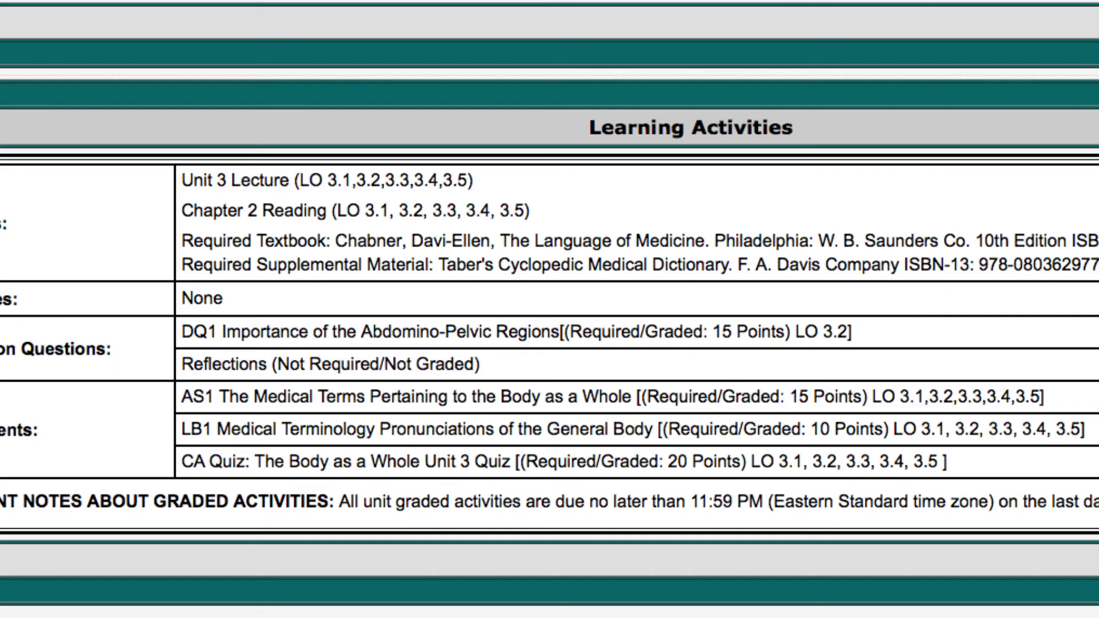
pyautogui.scroll(-3)
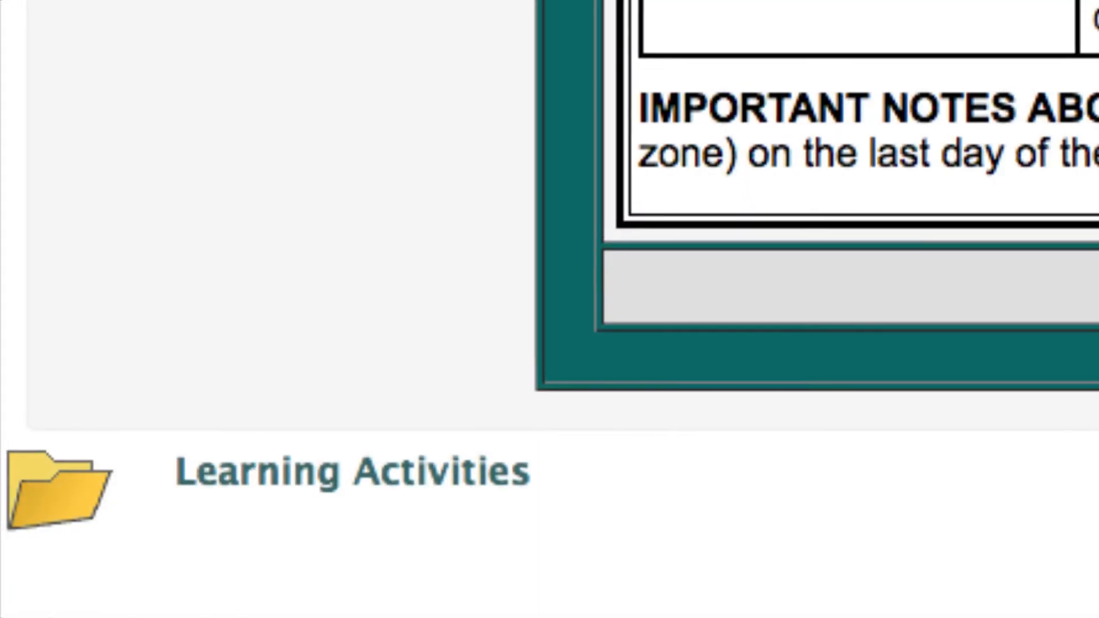
pyautogui.scroll(-3)
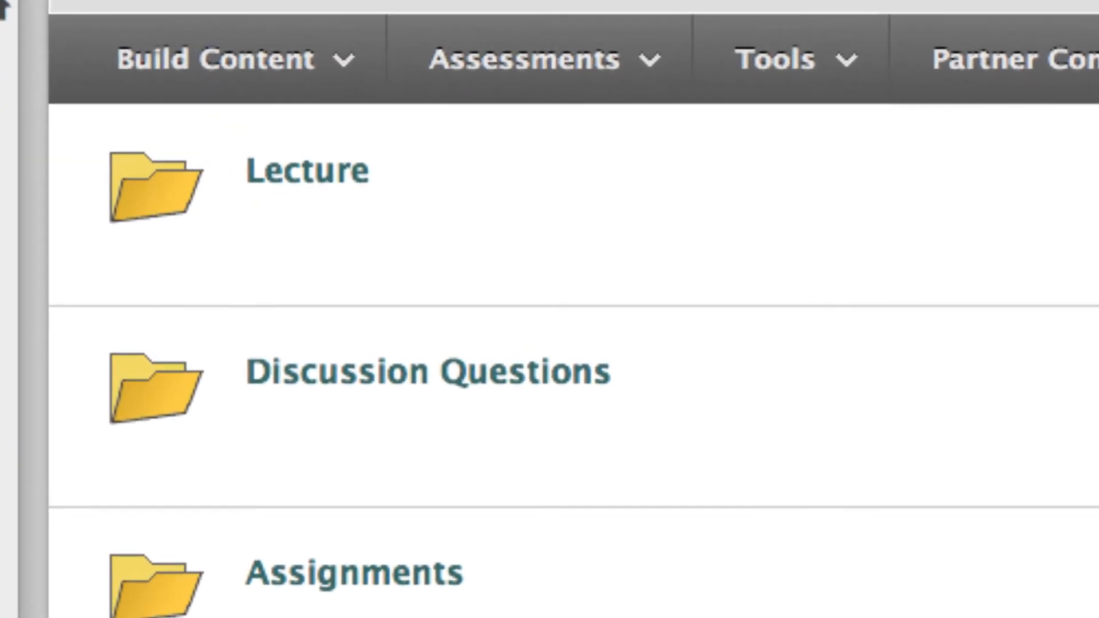
pyautogui.click(306, 171)
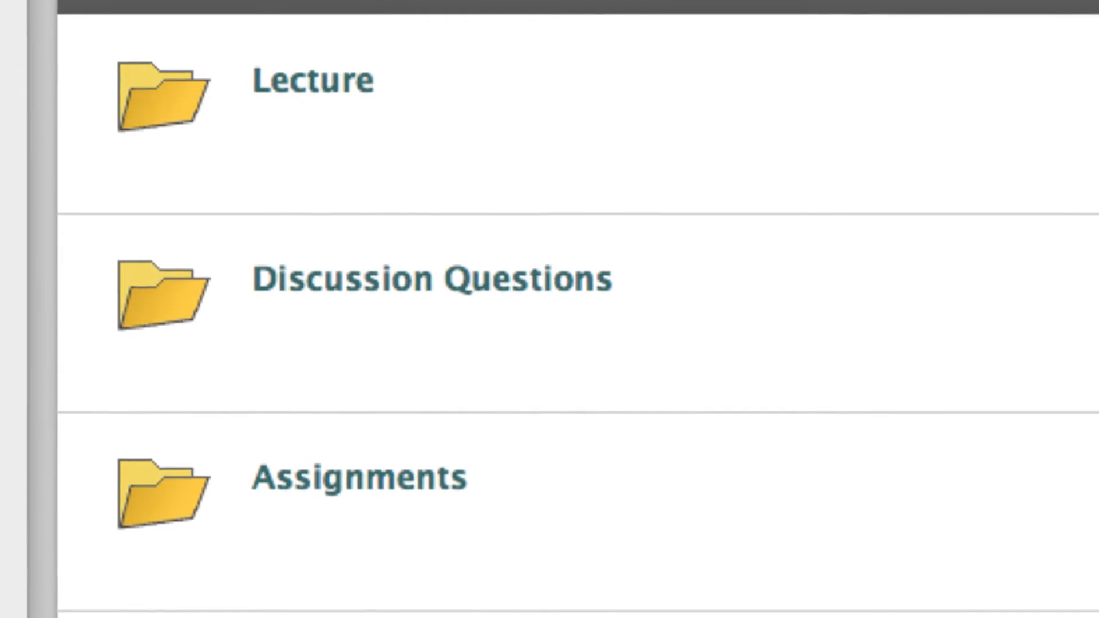
pyautogui.scroll(-3)
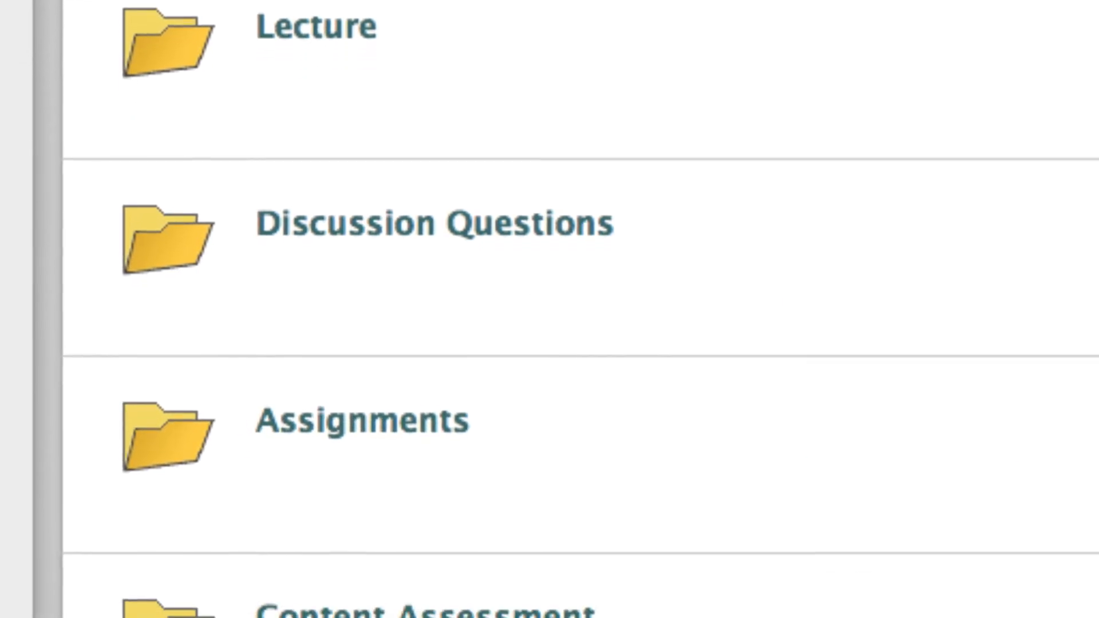
pyautogui.scroll(-3)
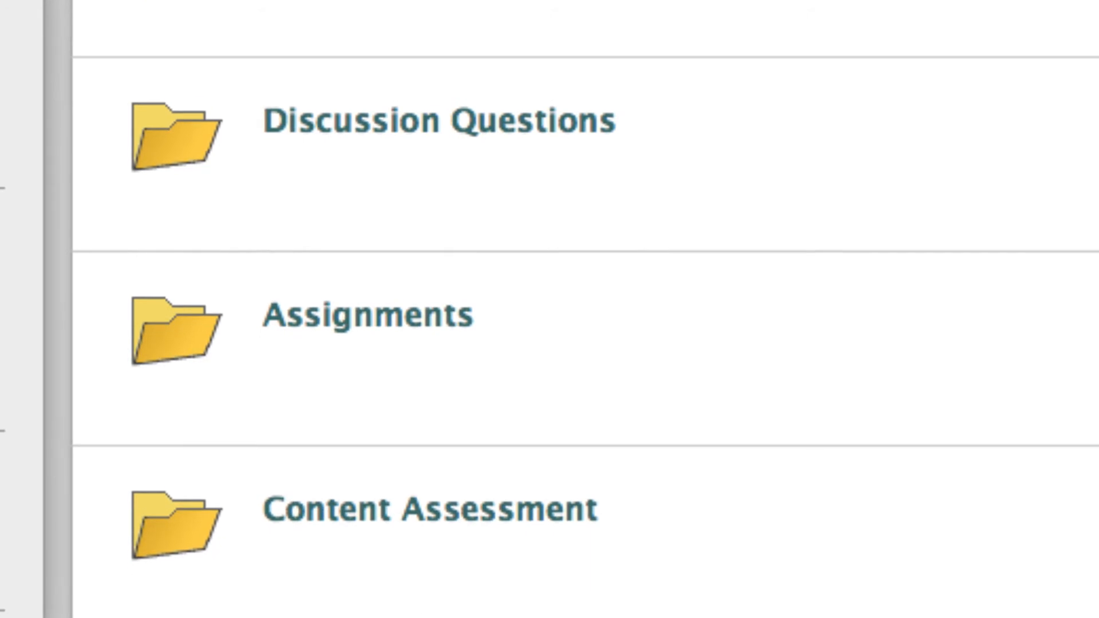
# - Open Discussion Questions and scroll through its discussion topics and grading criteria
pyautogui.click(440, 119)
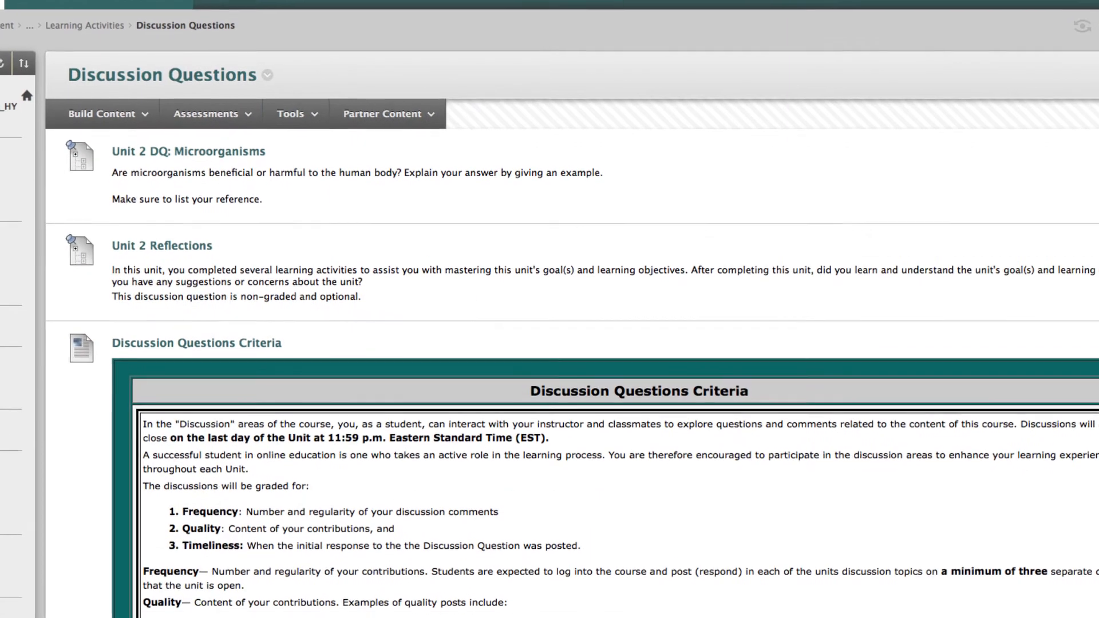
pyautogui.scroll(-3)
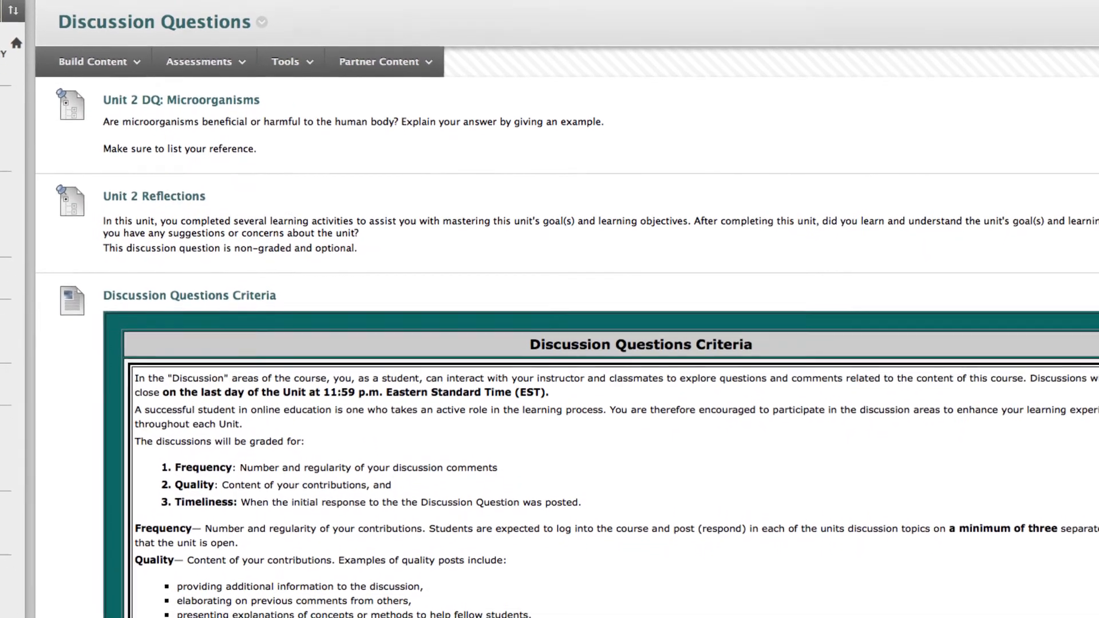
pyautogui.scroll(-3)
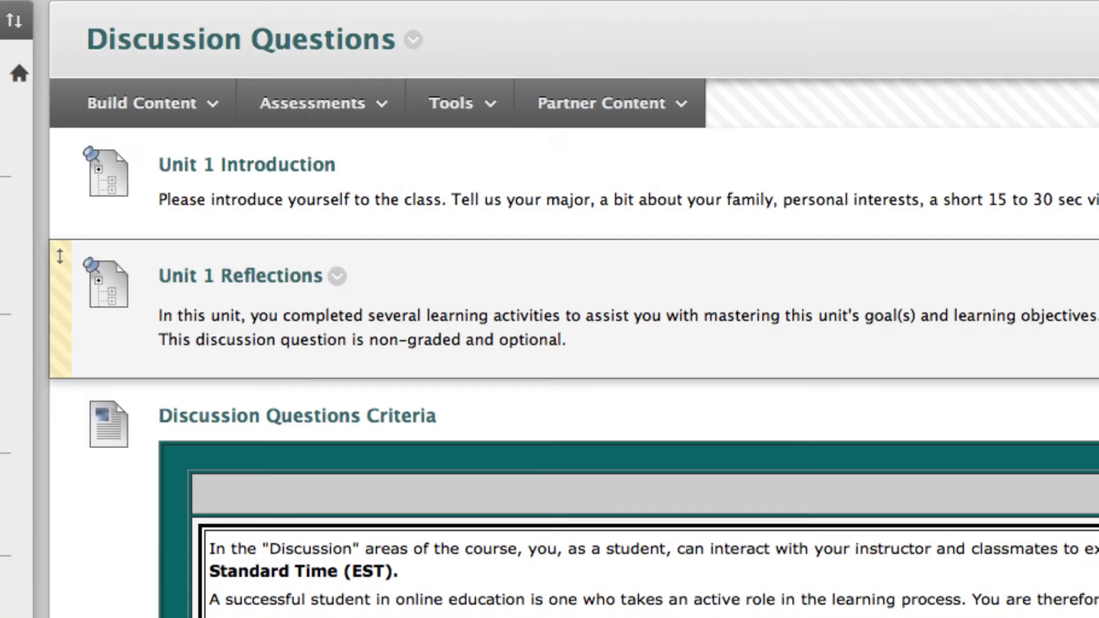
pyautogui.scroll(-3)
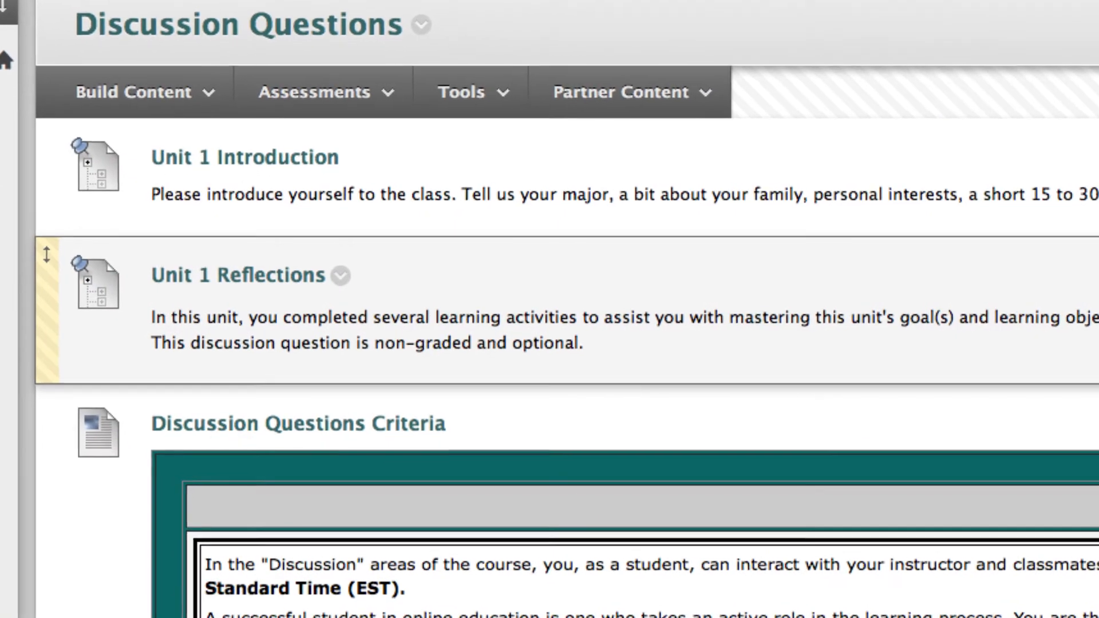
pyautogui.scroll(-3)
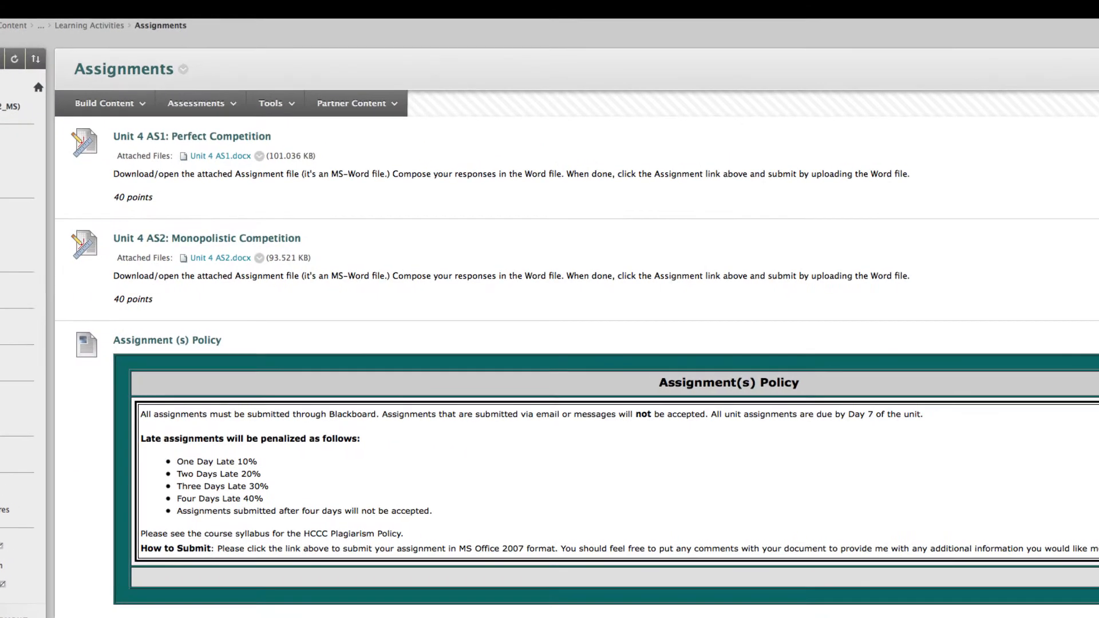
# - Scroll past Unit 4 AS1 and AS2 (40 points each) and the assignment policy
pyautogui.scroll(-3)
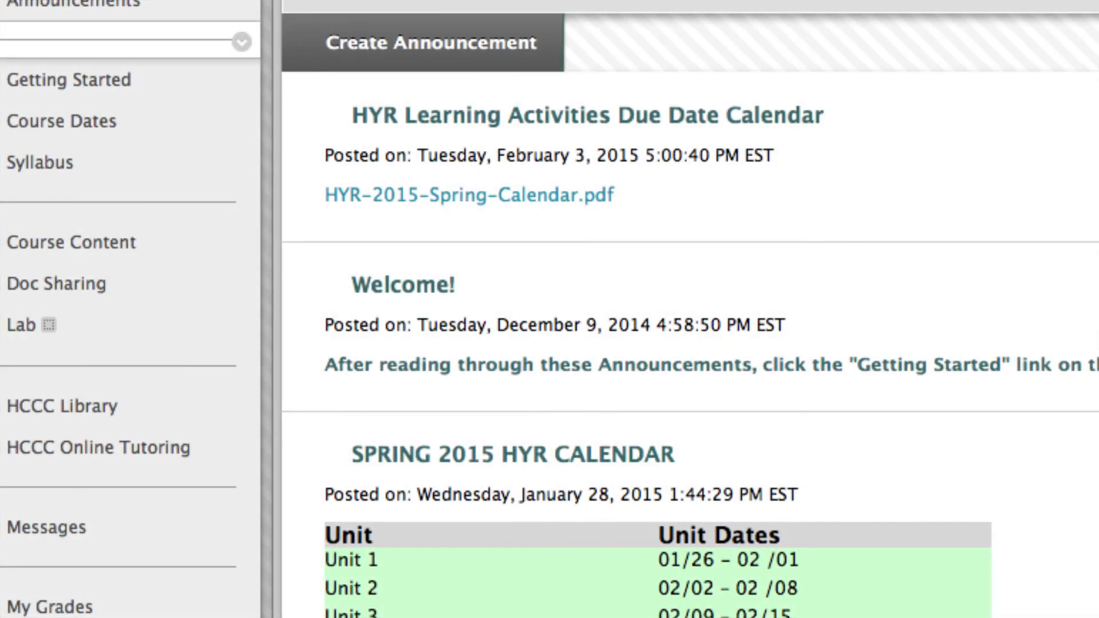
# - Scroll the SPRING 2015 HYR CALENDAR announcement through all unit dates up to Unit 15
pyautogui.scroll(-3)
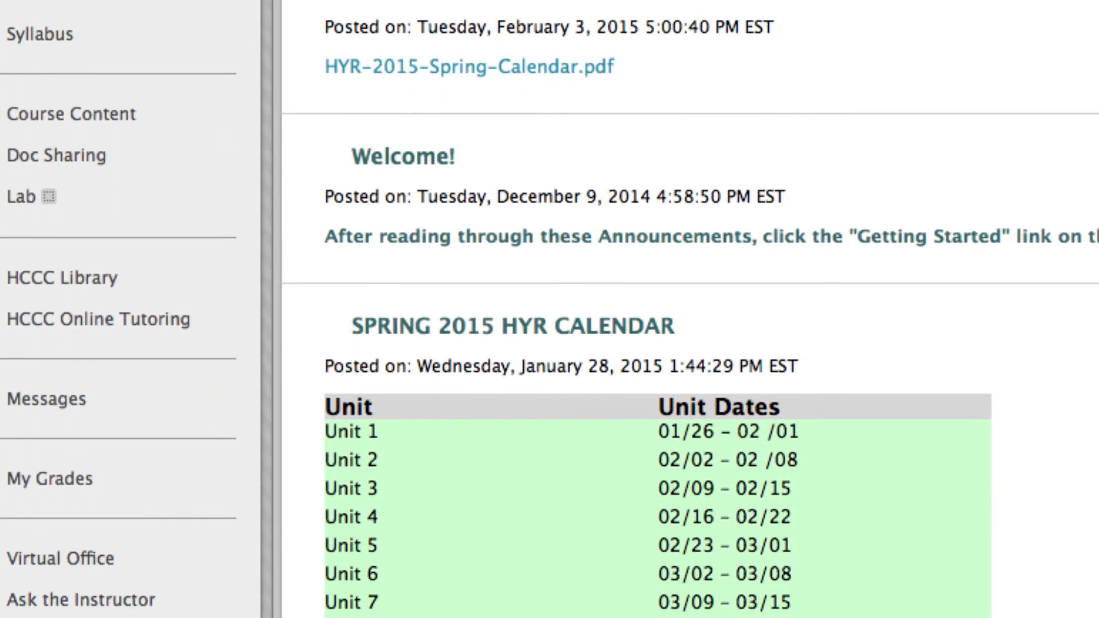
pyautogui.scroll(-3)
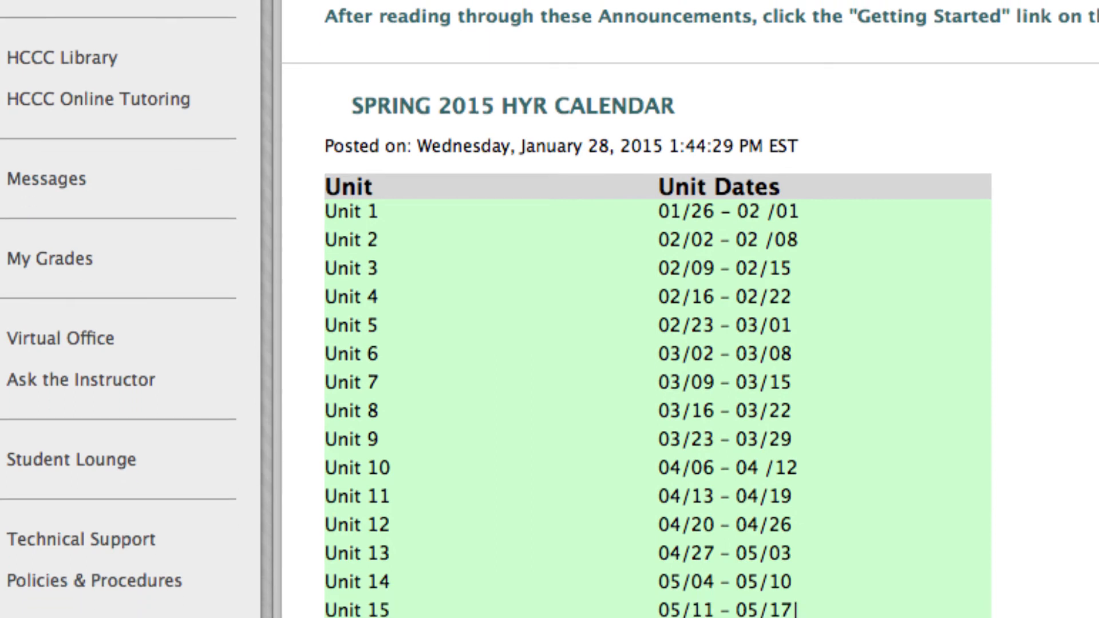
pyautogui.scroll(-3)
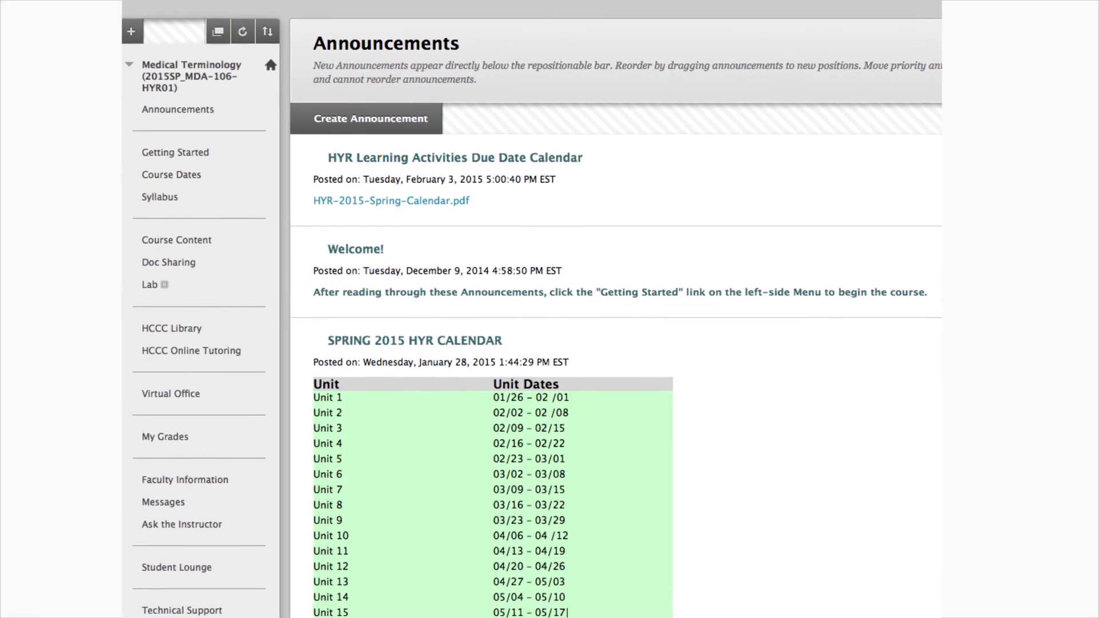
pyautogui.scroll(-3)
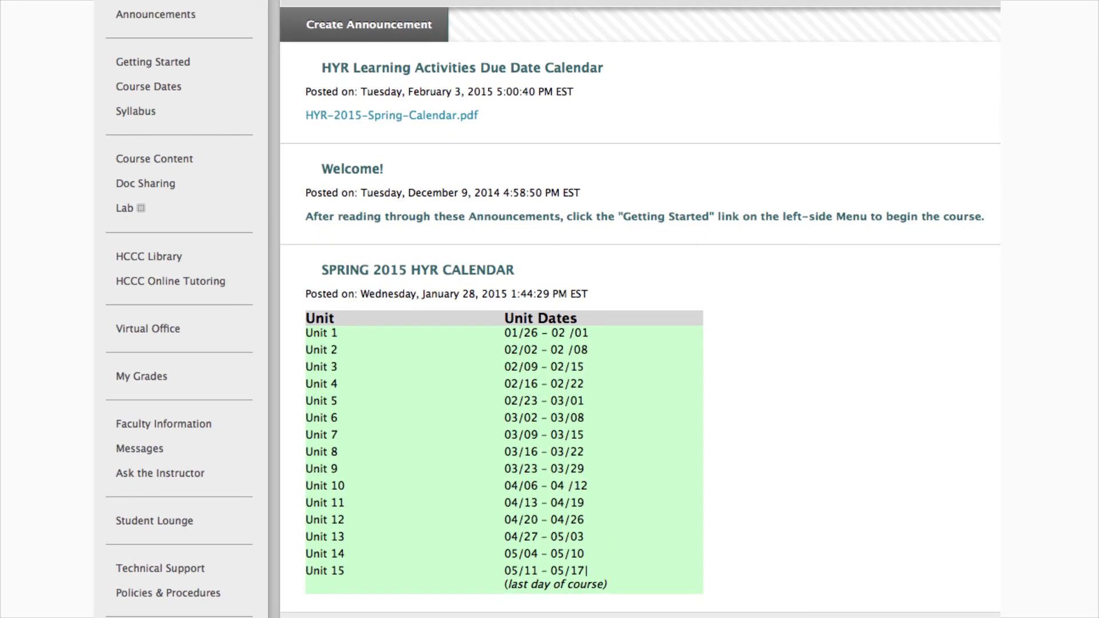
pyautogui.scroll(-3)
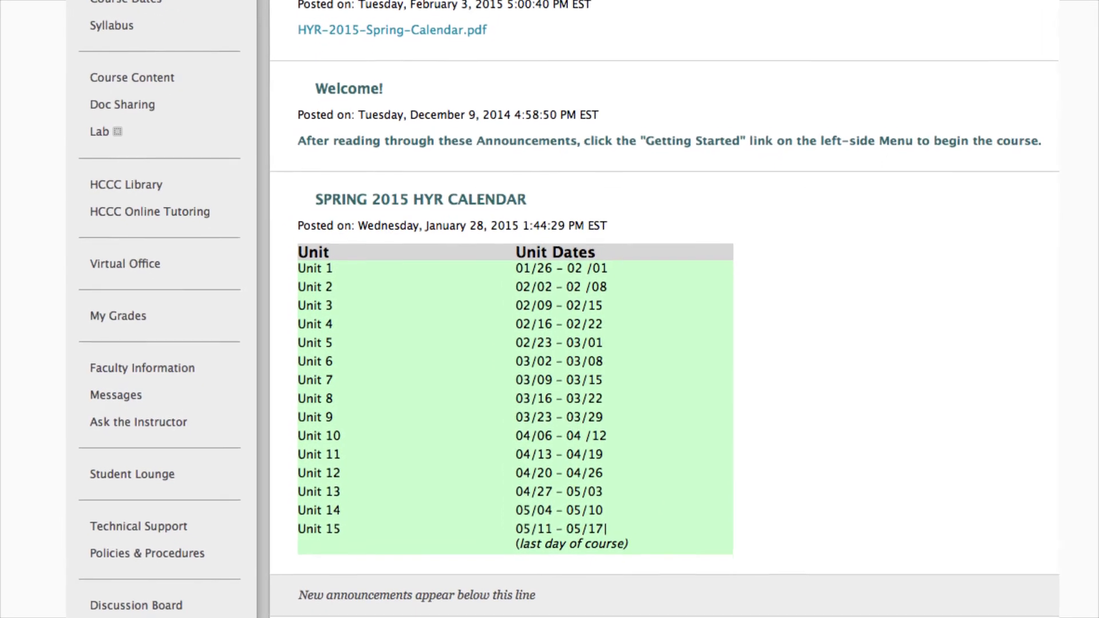
pyautogui.scroll(-3)
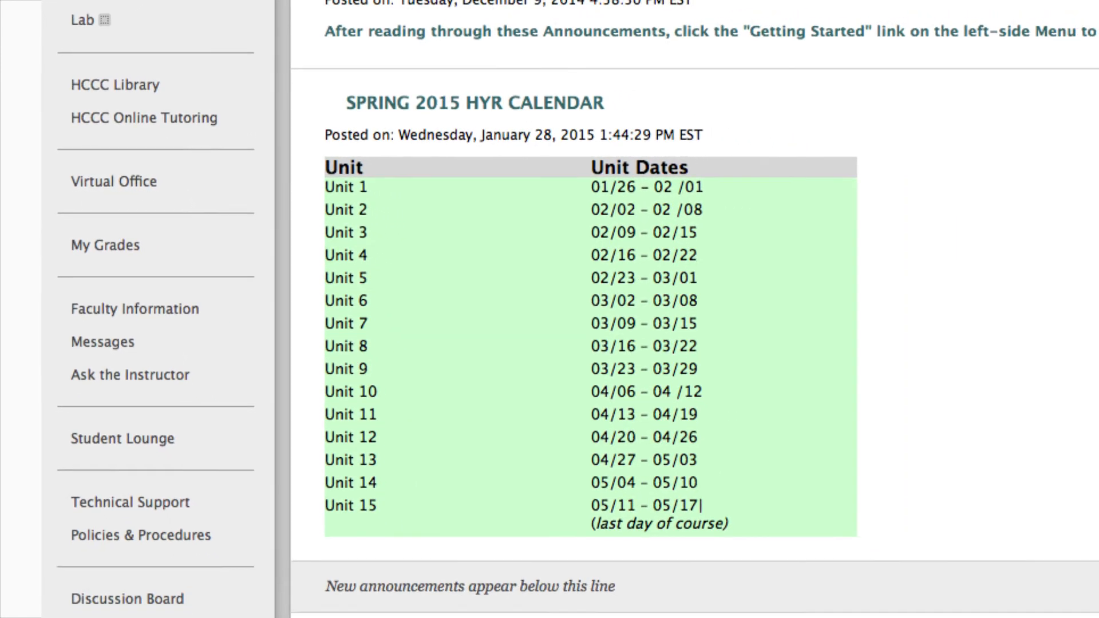
pyautogui.scroll(-3)
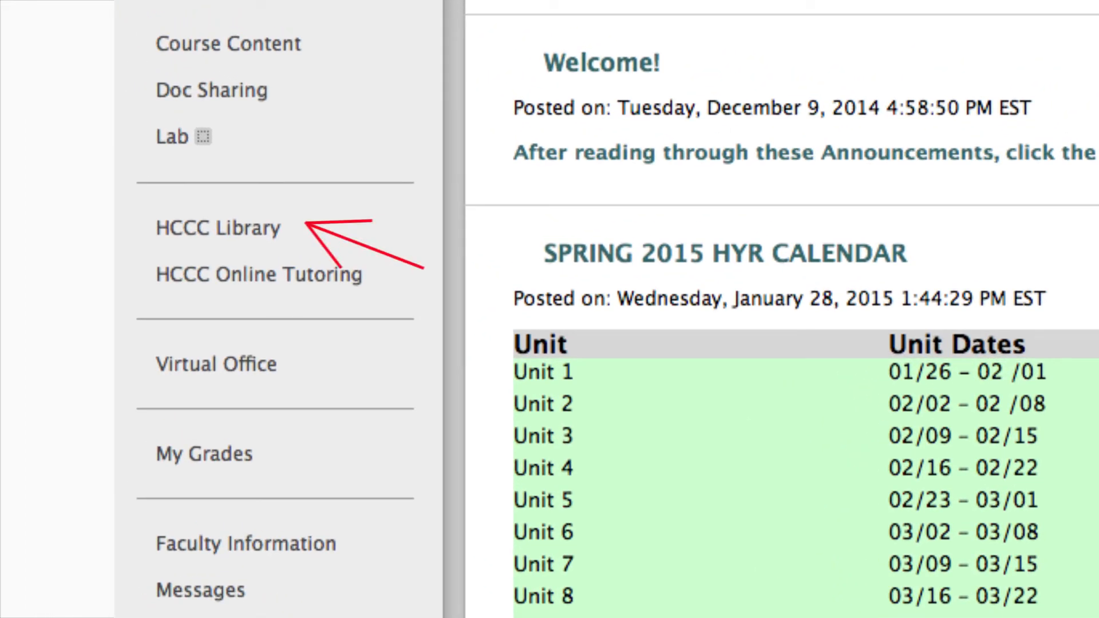
# - Scroll past the HCCC Library and Online Tutoring links and open Technical Support
pyautogui.scroll(-3)
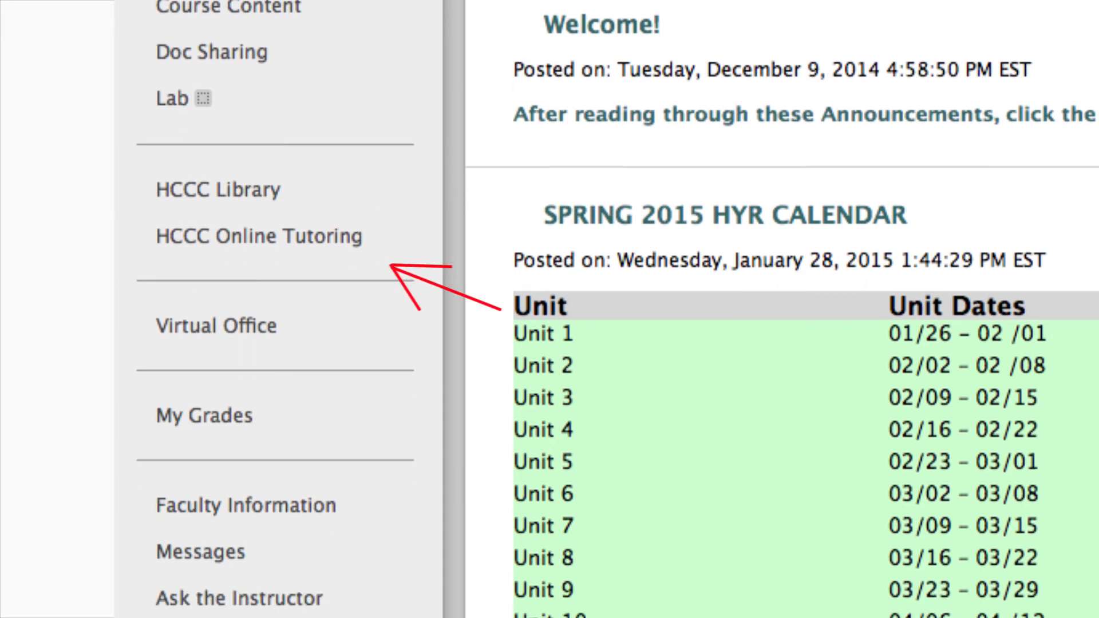
pyautogui.scroll(-3)
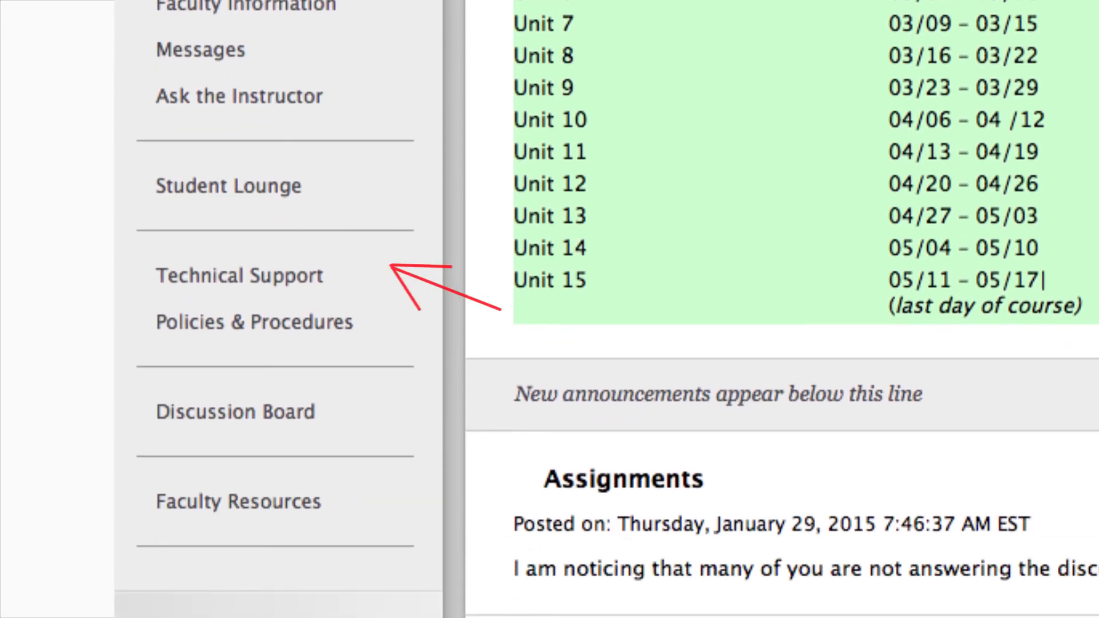
pyautogui.scroll(3)
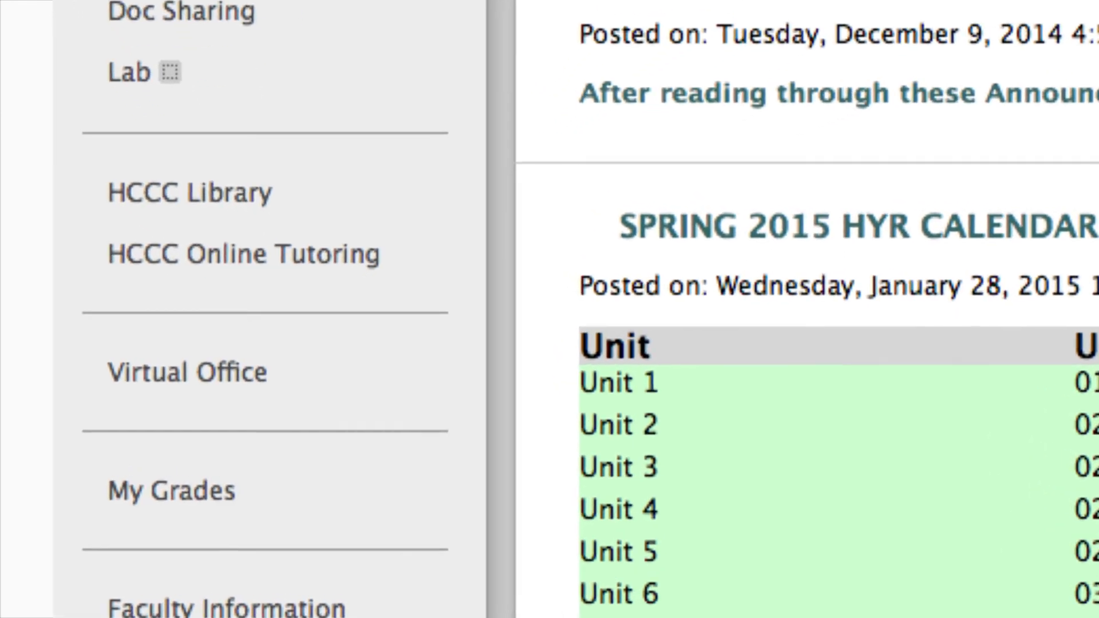
pyautogui.scroll(-3)
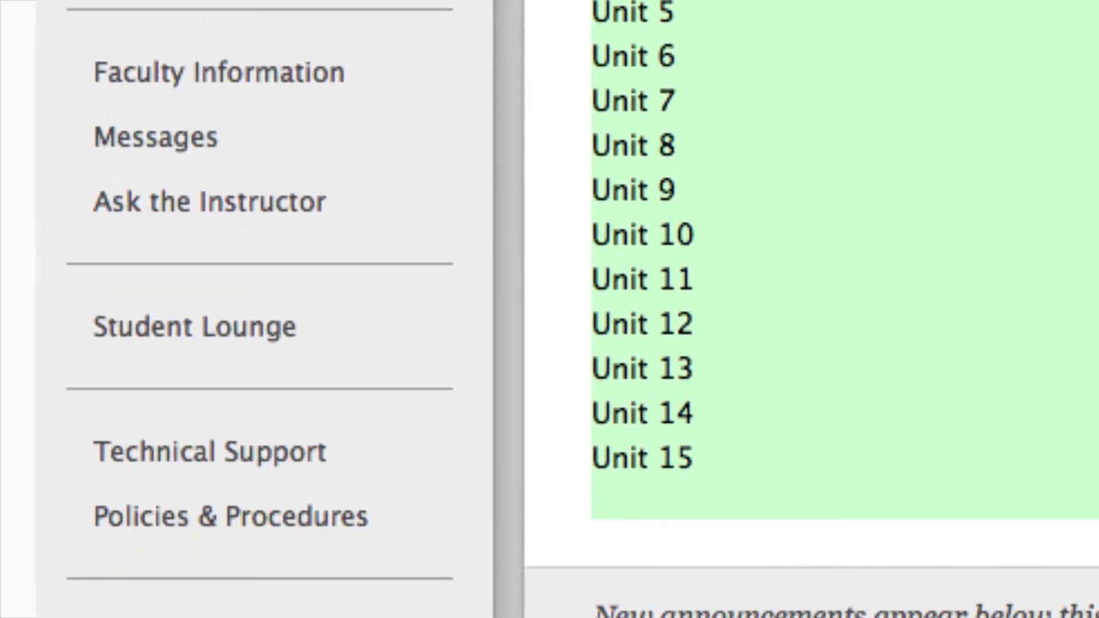
pyautogui.scroll(-3)
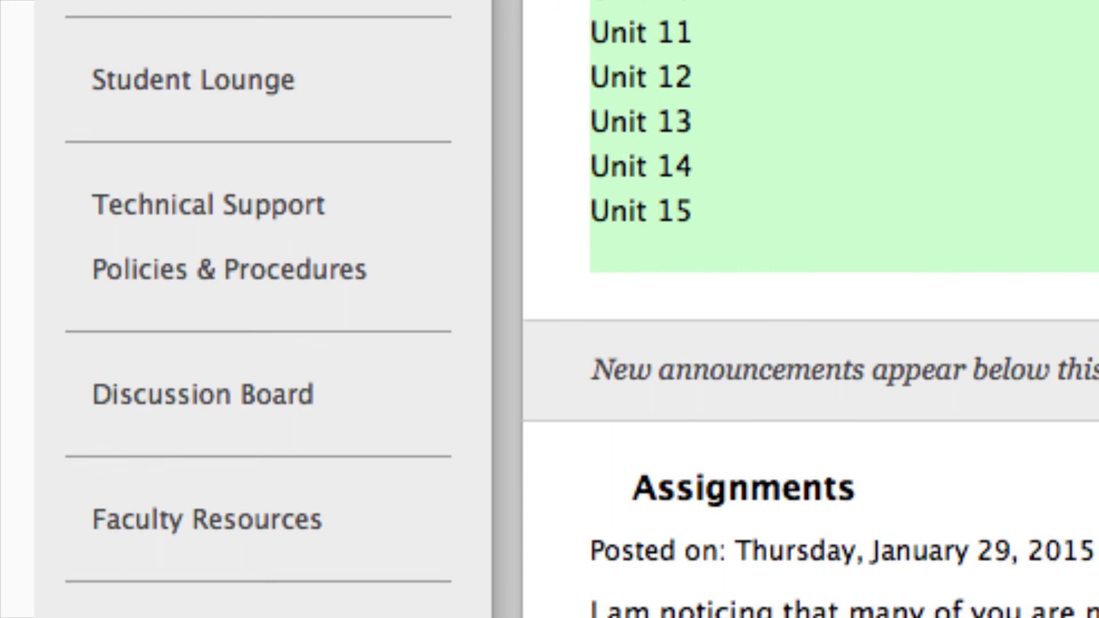
pyautogui.click(208, 204)
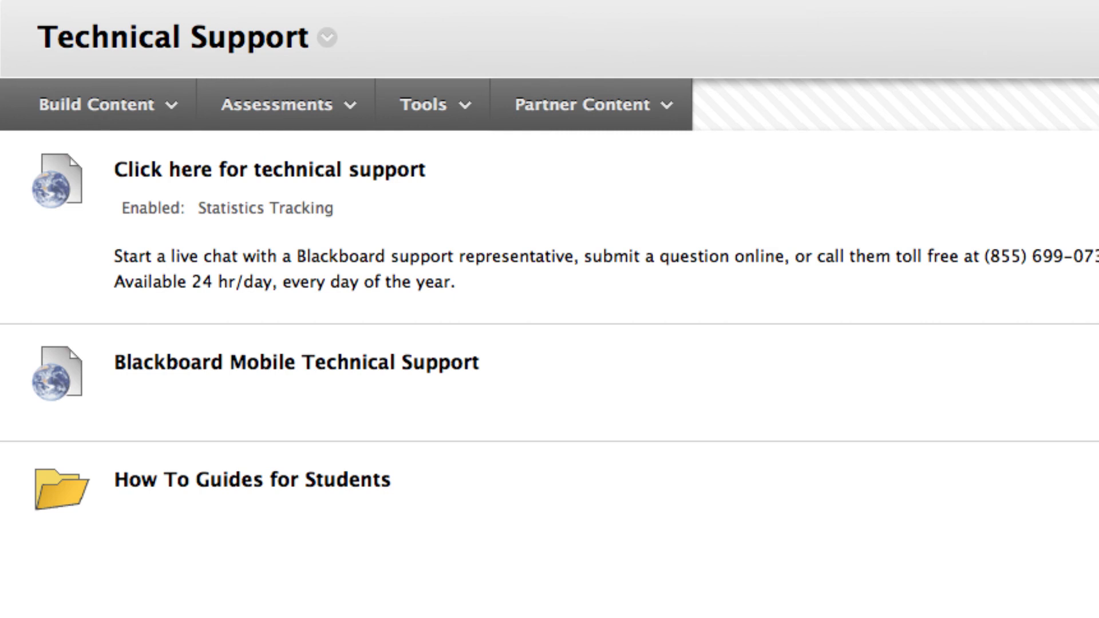
pyautogui.scroll(-3)
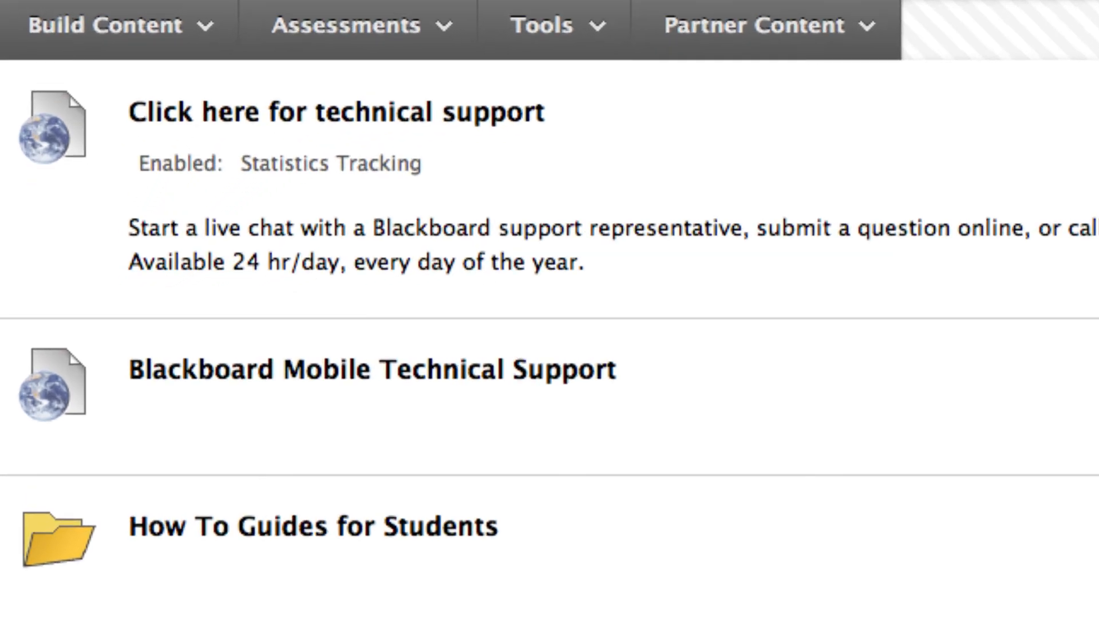